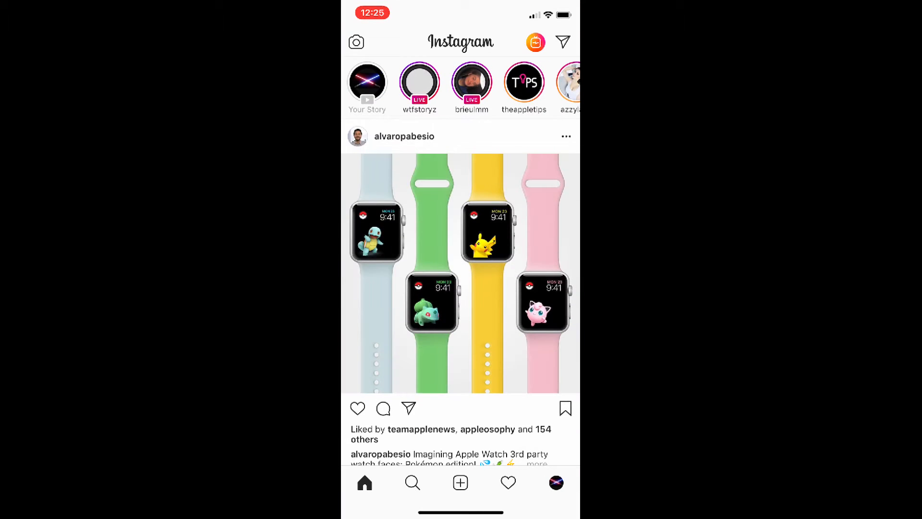
# View the theappletips Instagram story announcing the watchOS and iOS 12 developer betas.
pyautogui.click(524, 82)
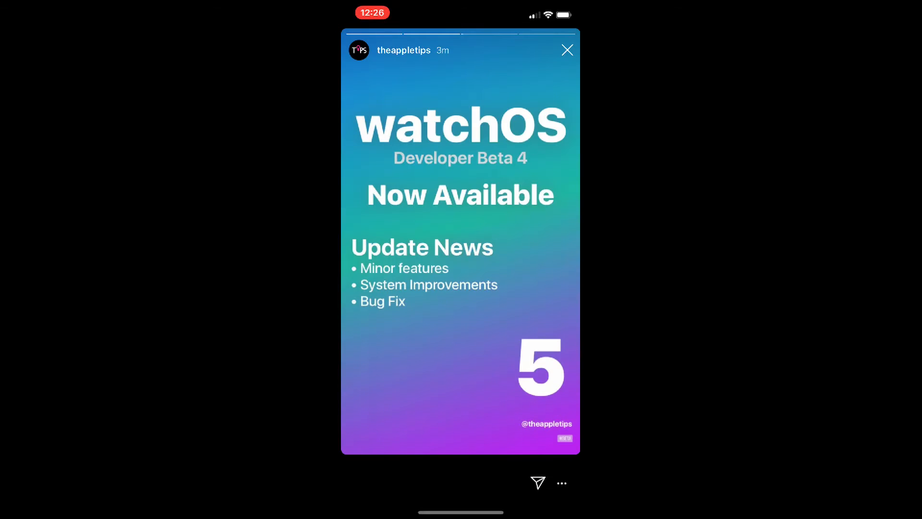
pyautogui.click(529, 235)
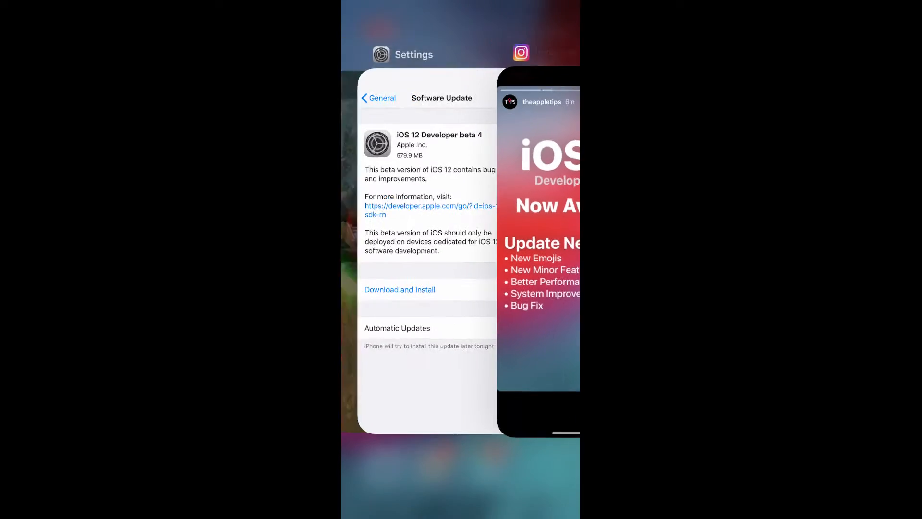
# Return to Settings, review the 579.9 MB iOS 12 Developer beta 4 update, then reach Profiles & Device Management.
pyautogui.click(428, 253)
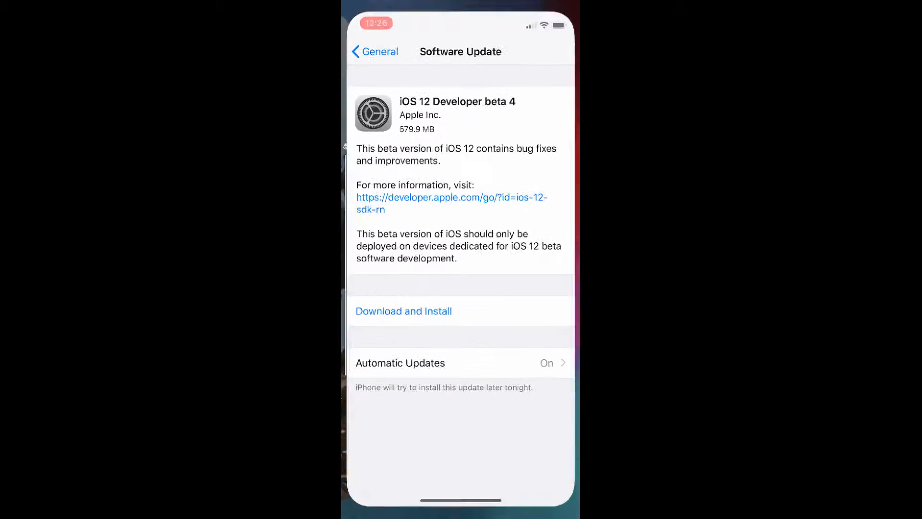
pyautogui.click(375, 51)
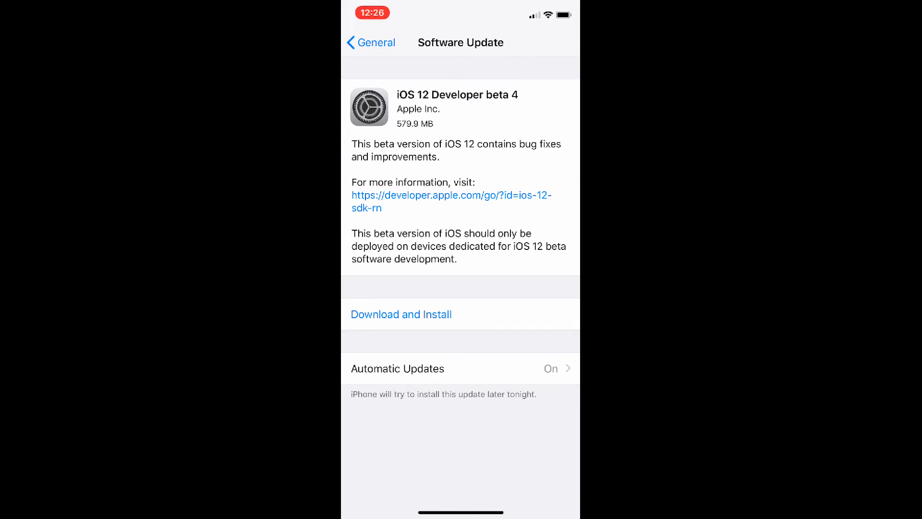
pyautogui.click(369, 42)
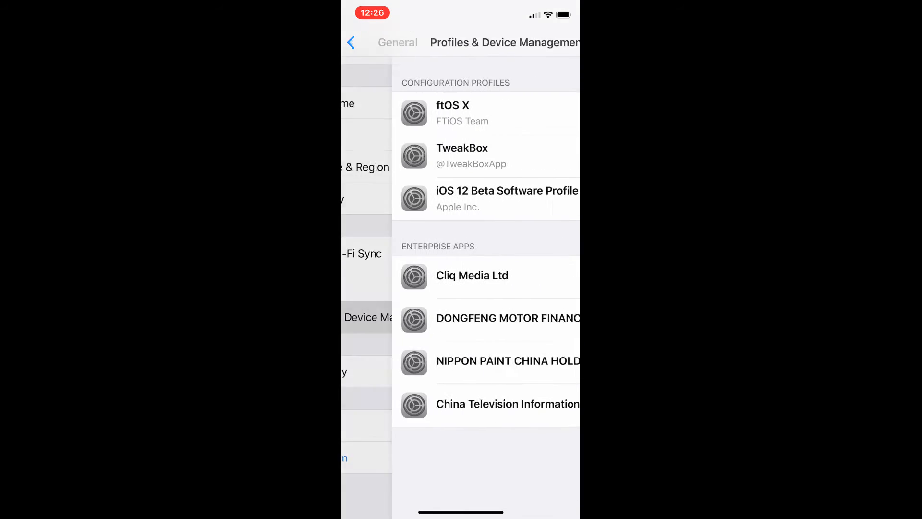
# Confirm the iOS 12 Beta Software Profile is verified, then return to General.
pyautogui.click(506, 199)
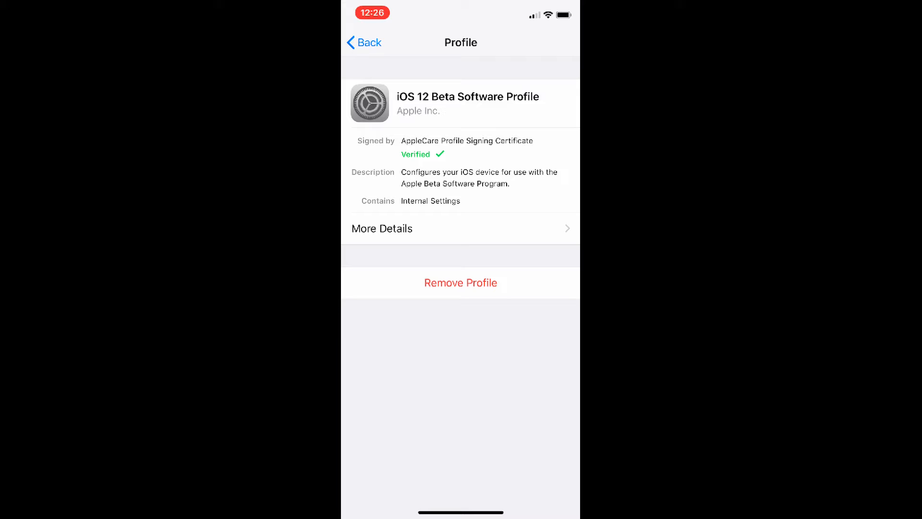
pyautogui.click(365, 43)
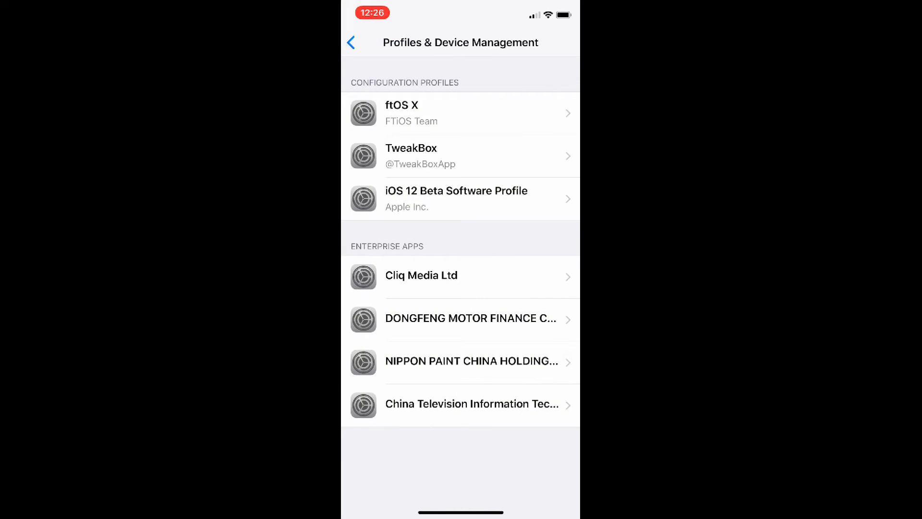
pyautogui.click(369, 42)
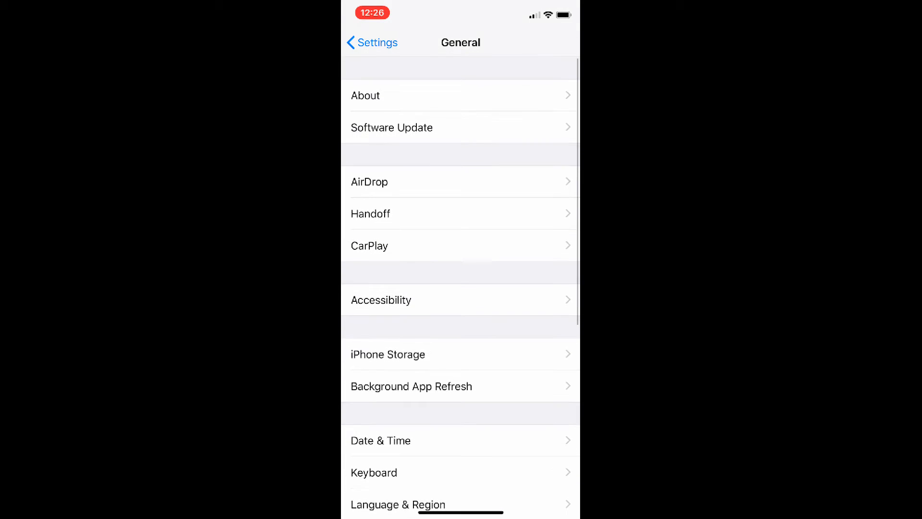
pyautogui.click(392, 127)
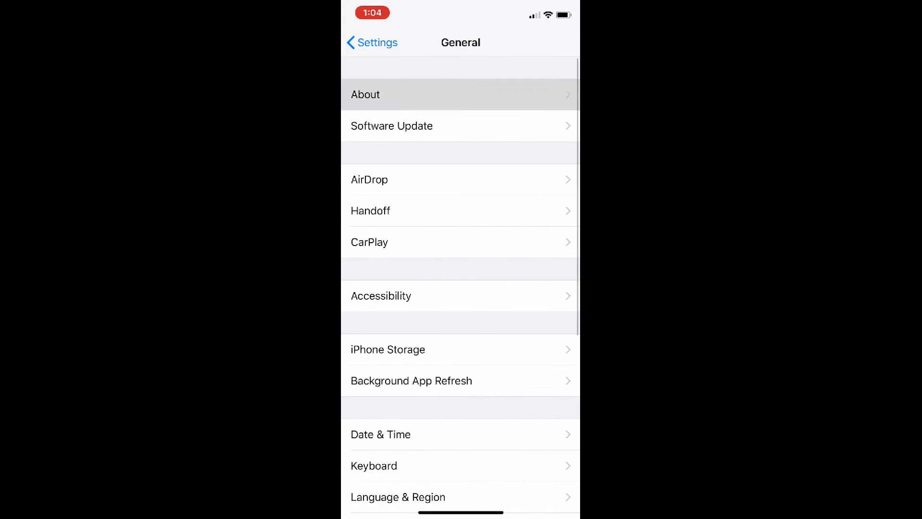
# Open About in General to see the device's new build information.
pyautogui.click(460, 94)
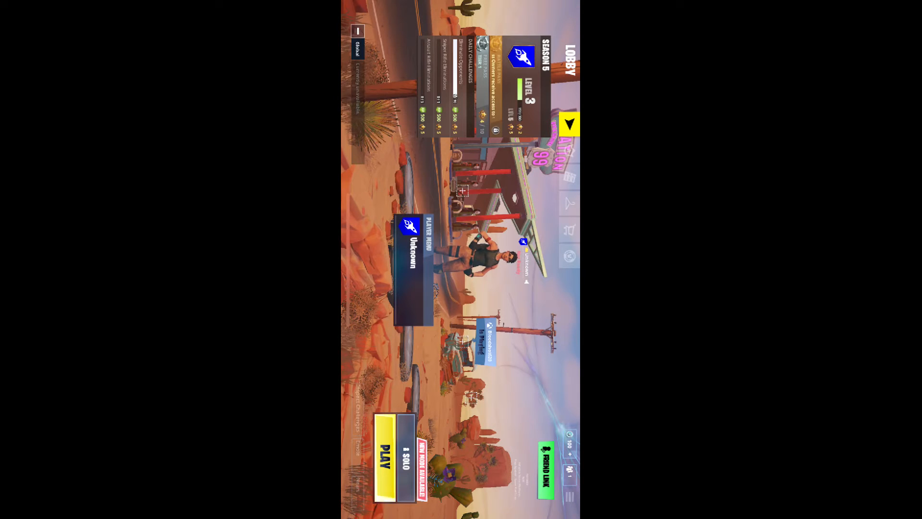
# Leave the Fortnite Season 5 lobby and swipe to the third home screen page.
pyautogui.click(381, 458)
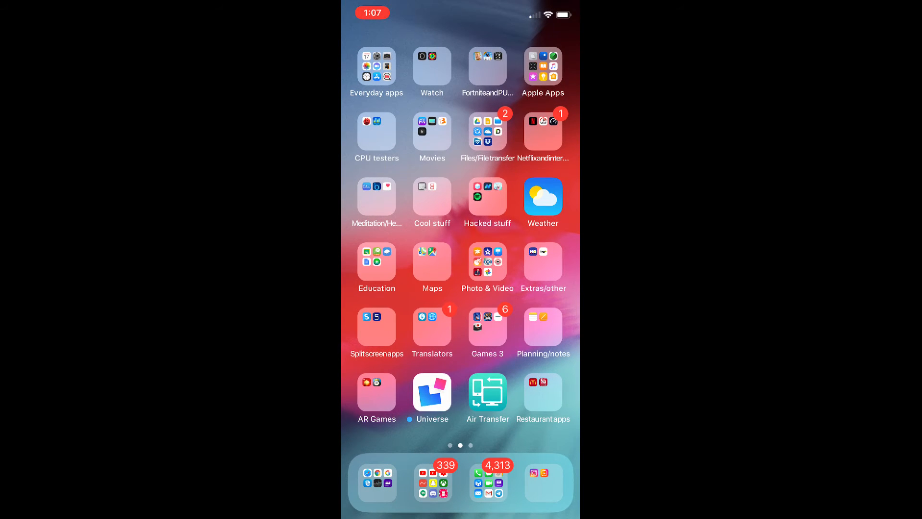
pyautogui.hscroll(-3)
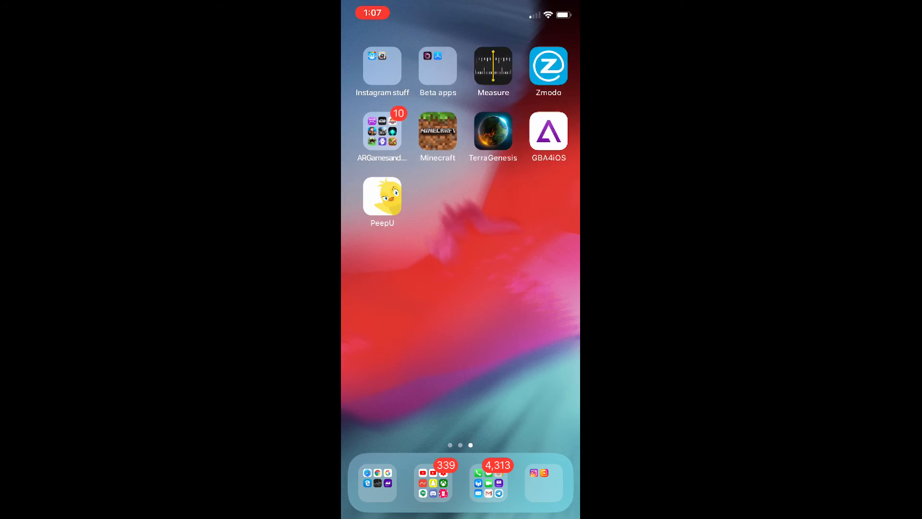